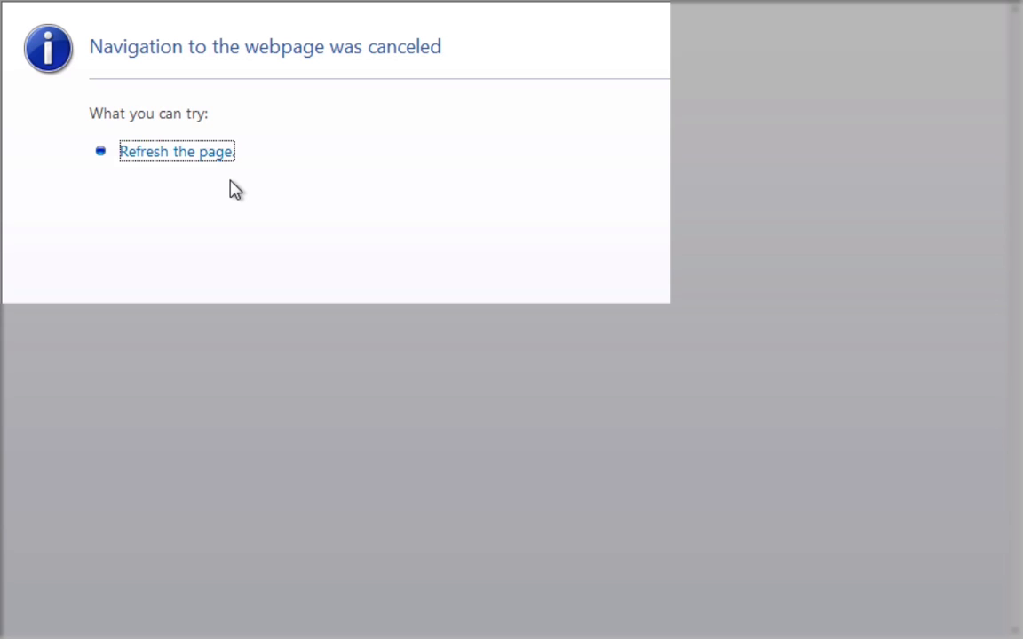
mouse_move(516, 85)
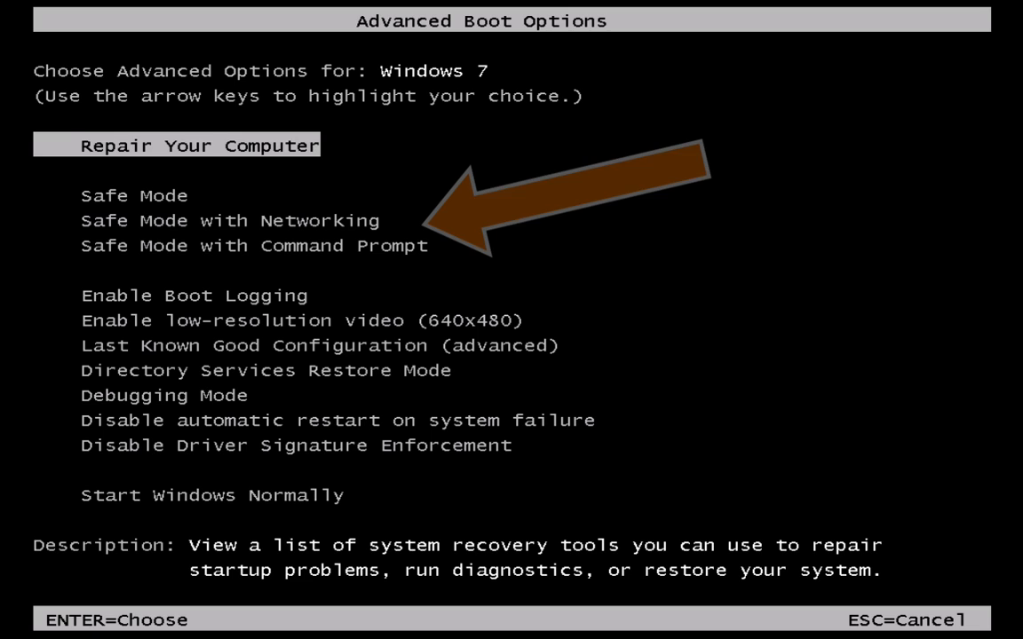
Step: Start Windows in Safe Mode with Networking from Advanced Boot Options
key("Down")
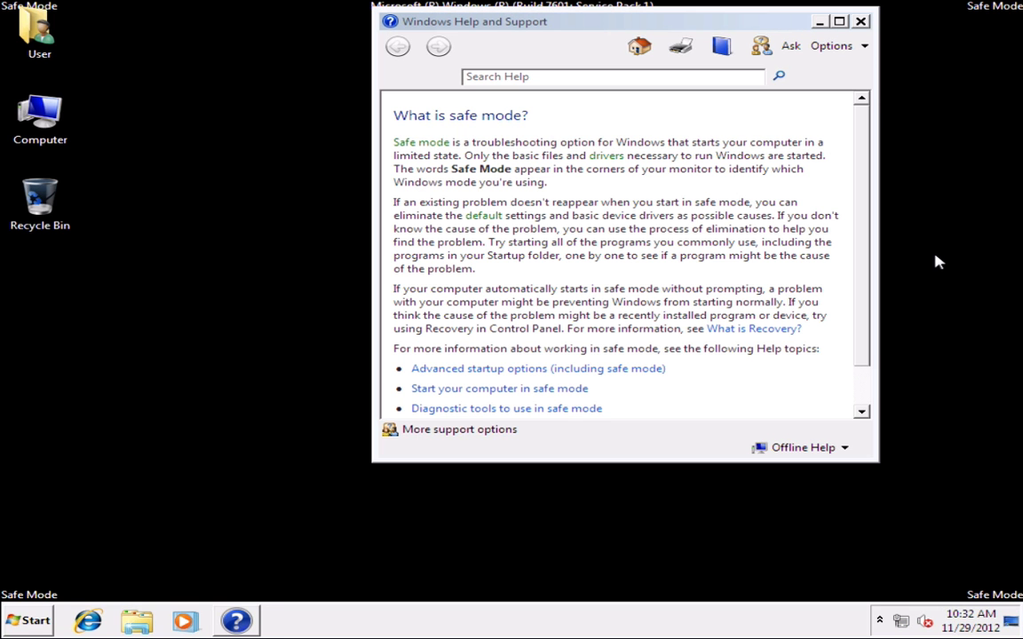
Step: Close the Windows Help and Support 'What is safe mode?' article
left_click(859, 22)
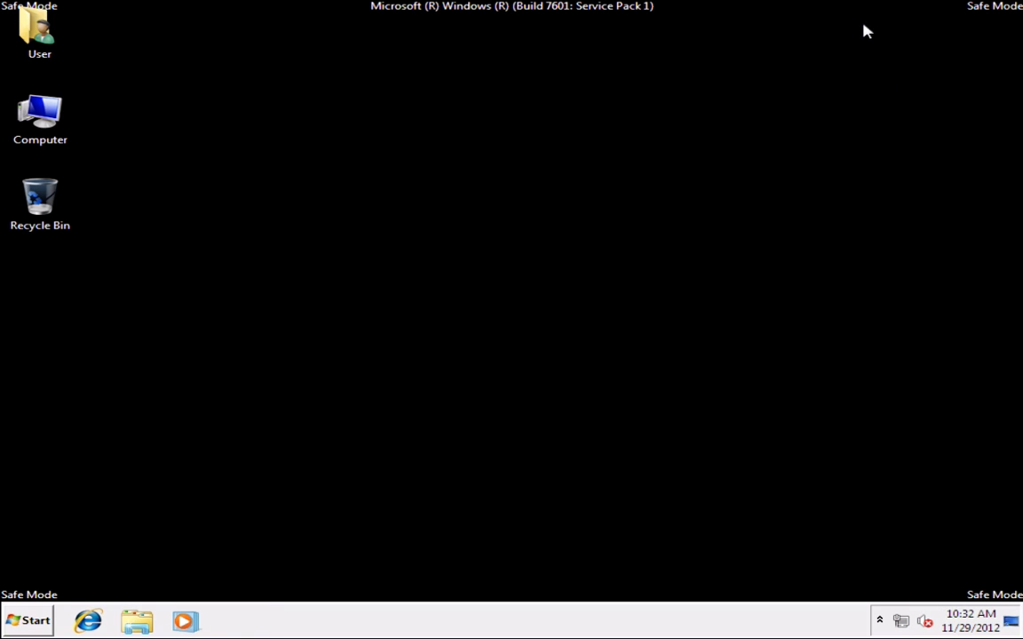
mouse_move(87, 621)
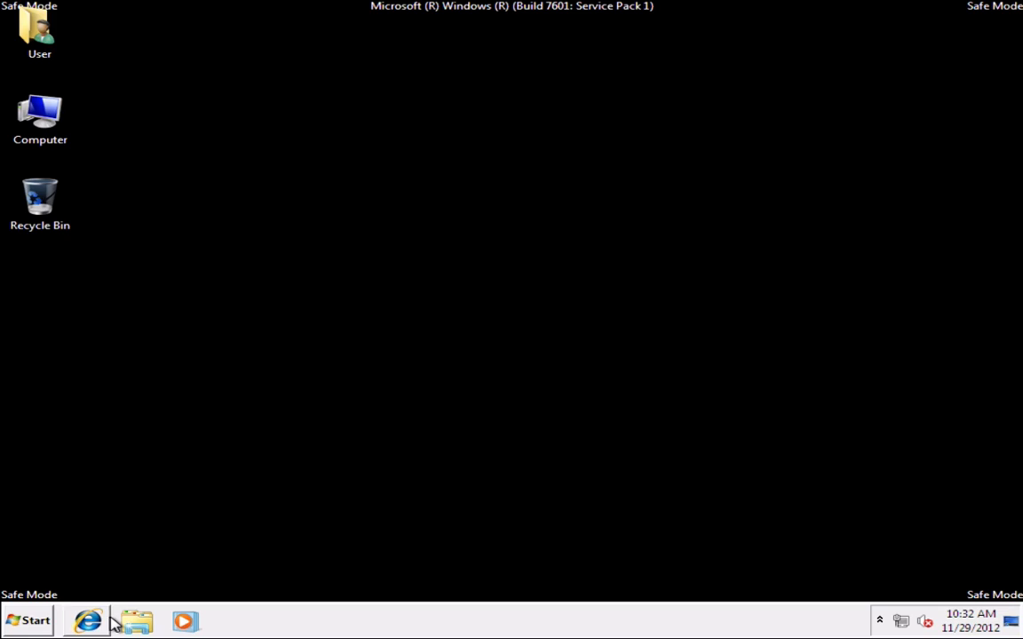
Step: Visit removepcinfection.com/sh2 in Internet Explorer to fetch SpyHunter-Installer.exe
left_click(87, 622)
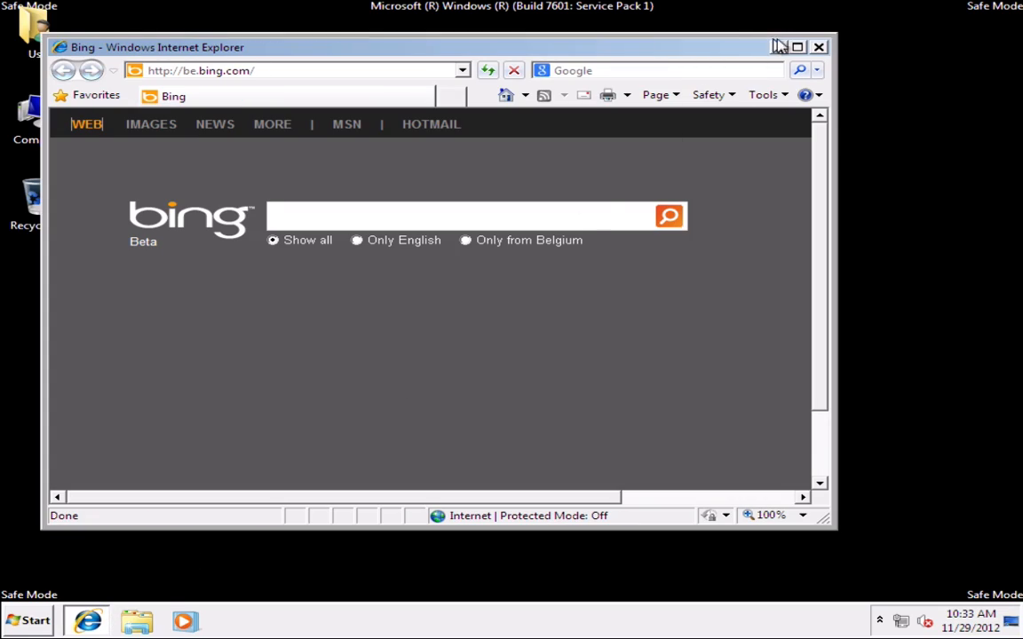
left_click(797, 46)
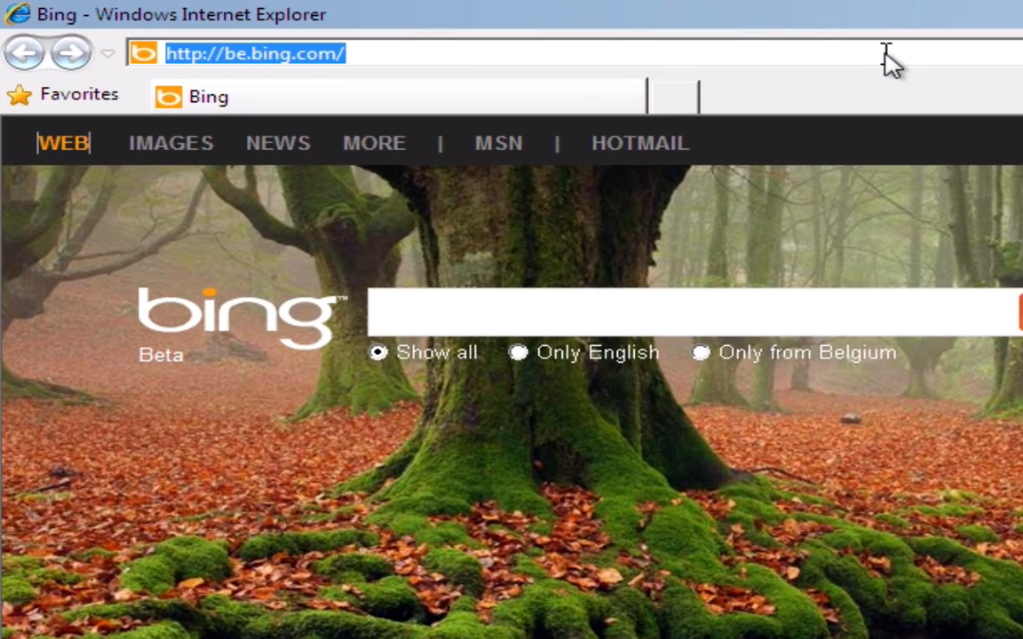
type("http://removepc")
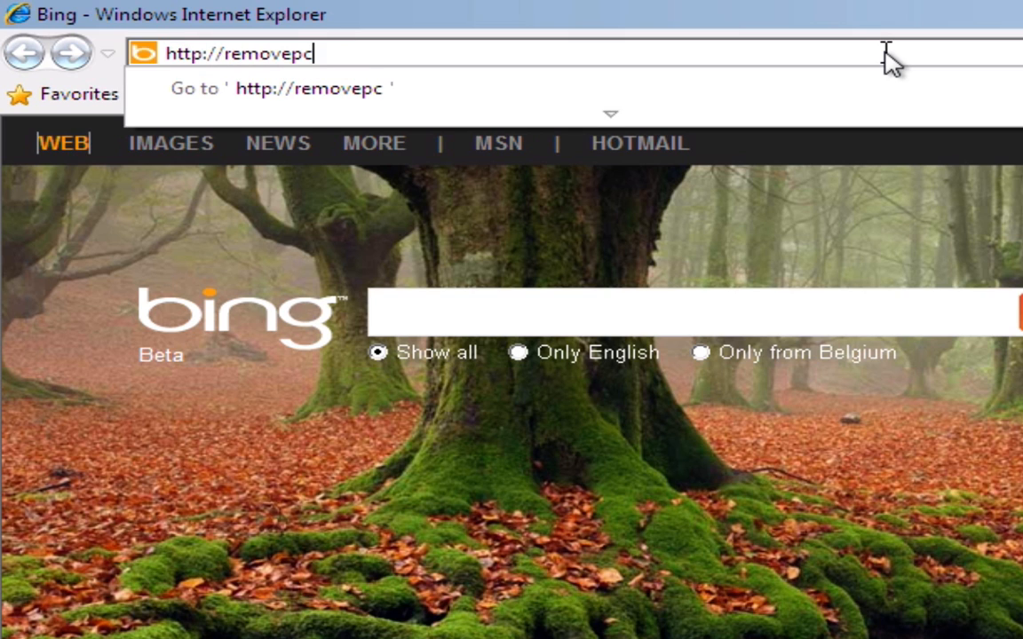
type("infection.com/")
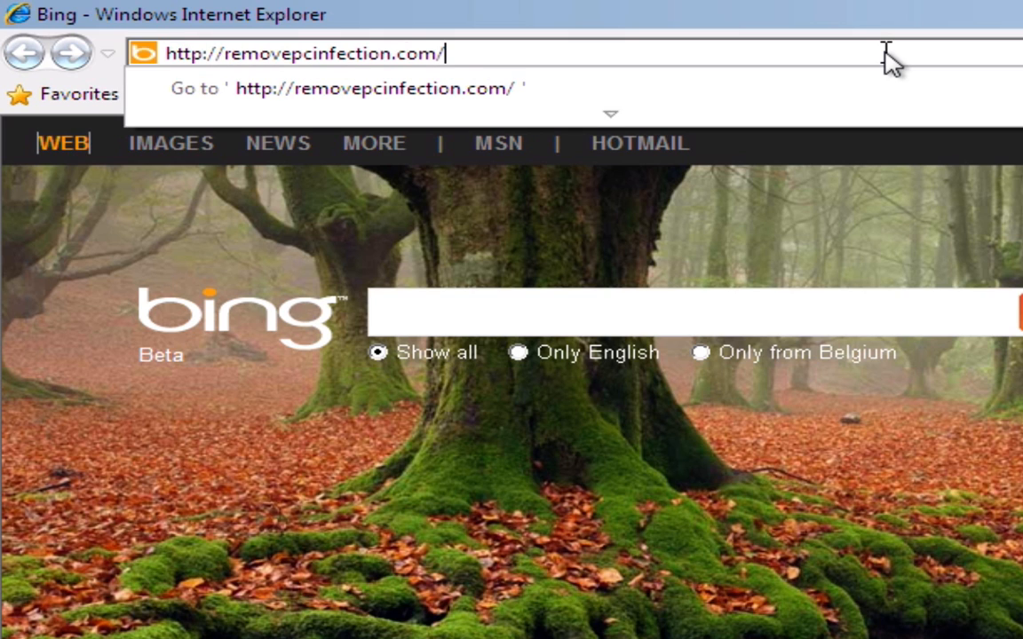
type("sh2")
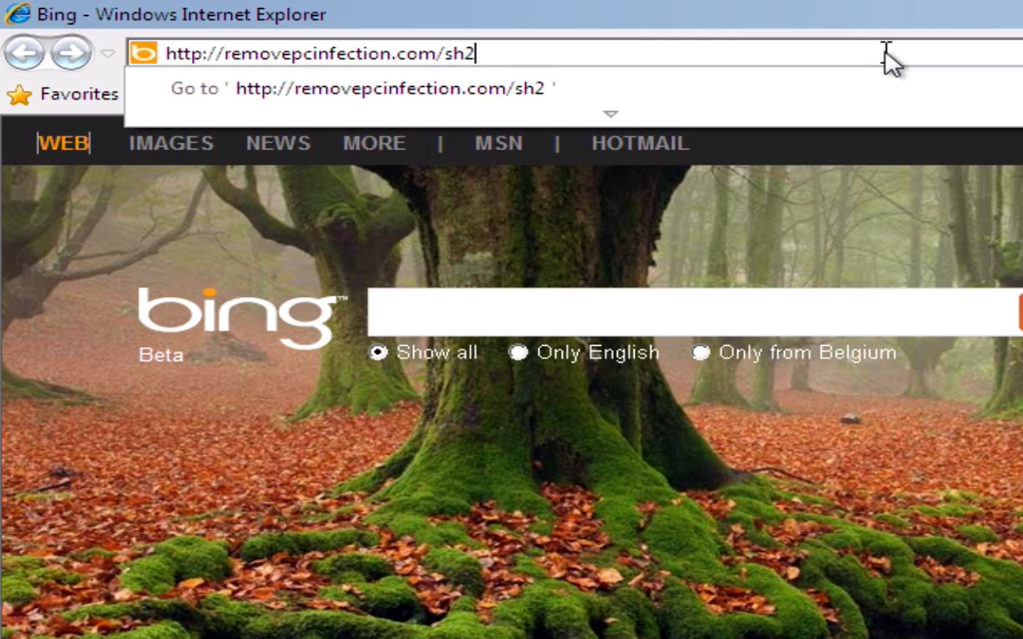
key("Return")
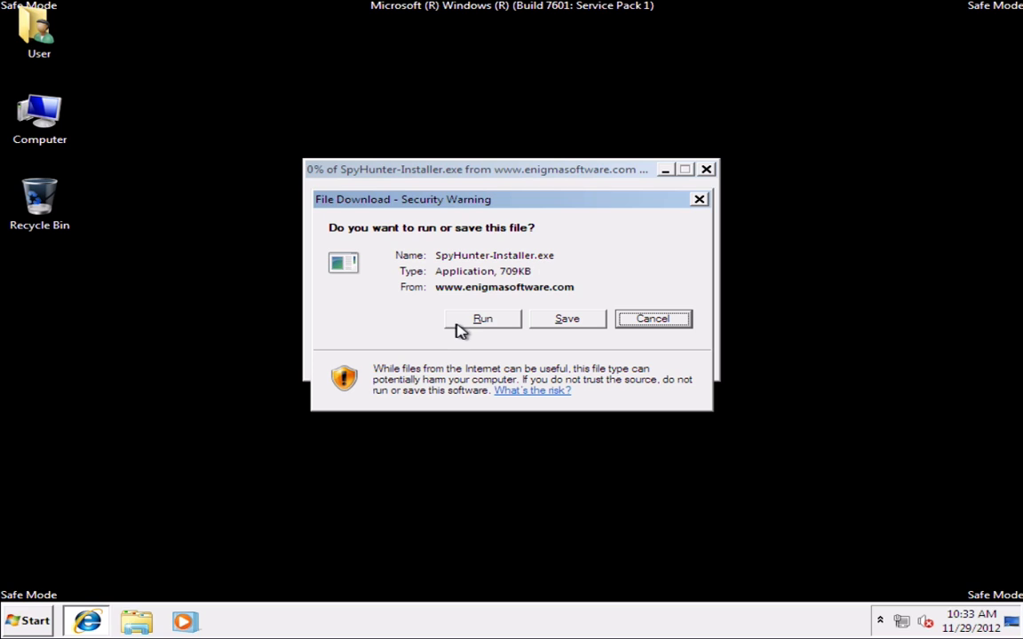
Step: Run SpyHunter-Installer.exe, approving both Internet Explorer security warnings
left_click(483, 320)
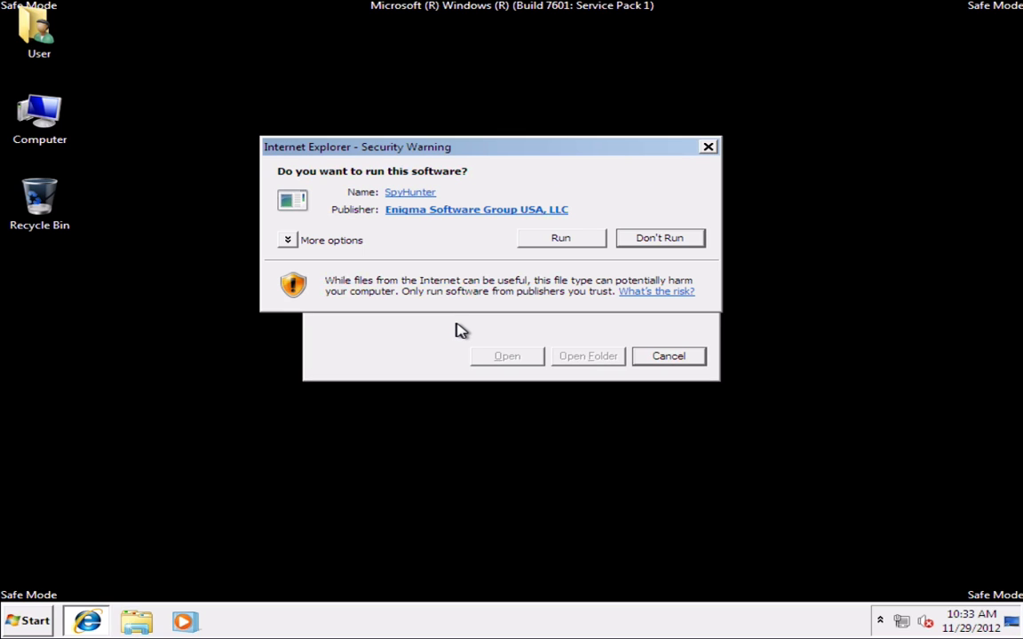
left_click(561, 238)
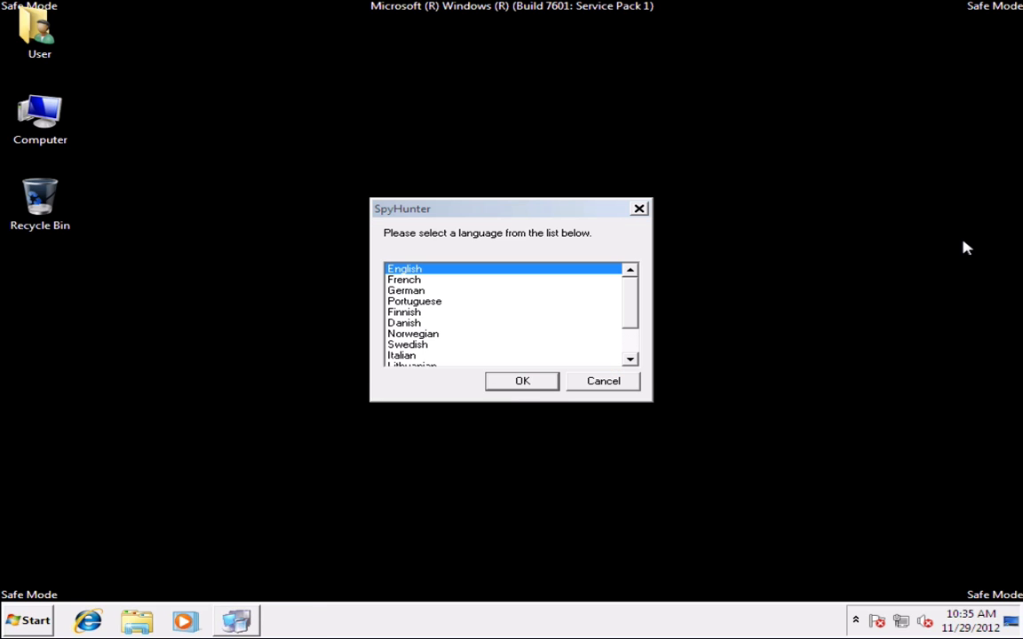
mouse_move(1009, 249)
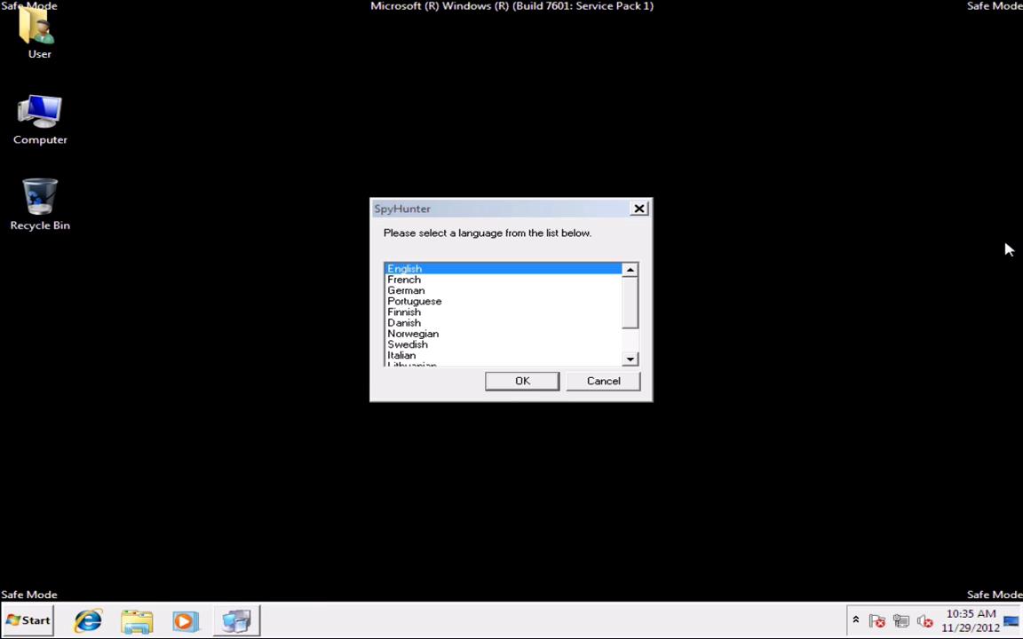
mouse_move(831, 273)
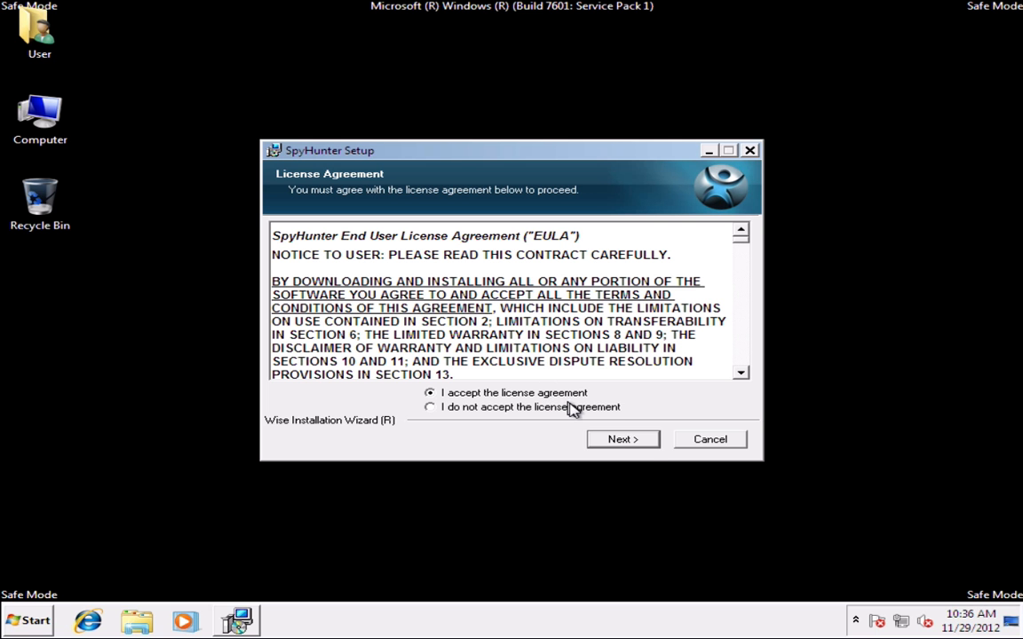
Step: Accept the SpyHunter license agreement and finish the setup wizard
left_click(622, 439)
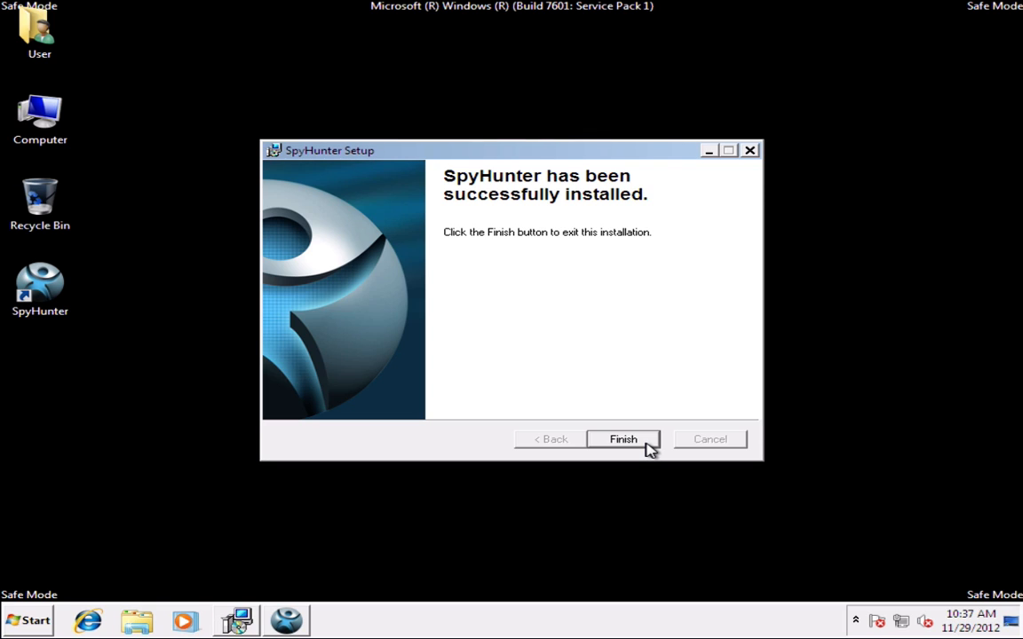
left_click(622, 439)
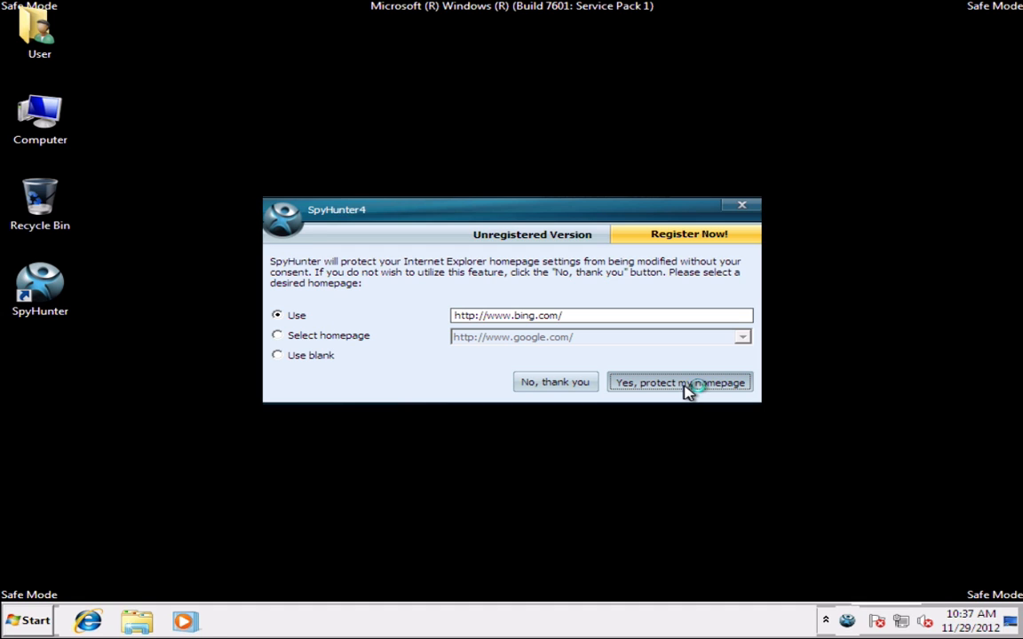
left_click(680, 382)
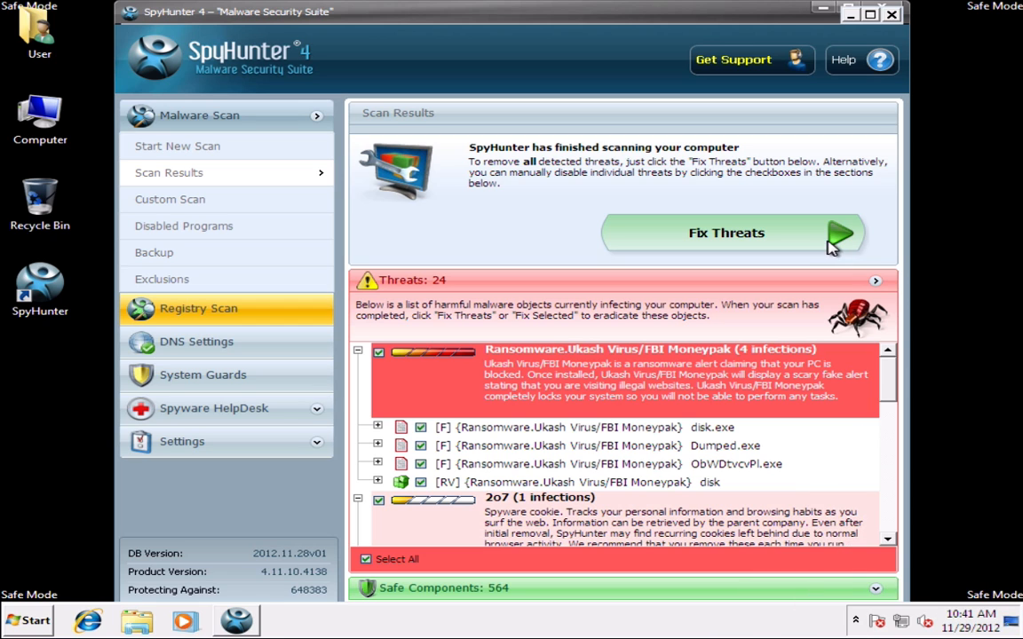
Step: Fix all 24 detected threats, reaching the Removal Complete screen
left_click(726, 233)
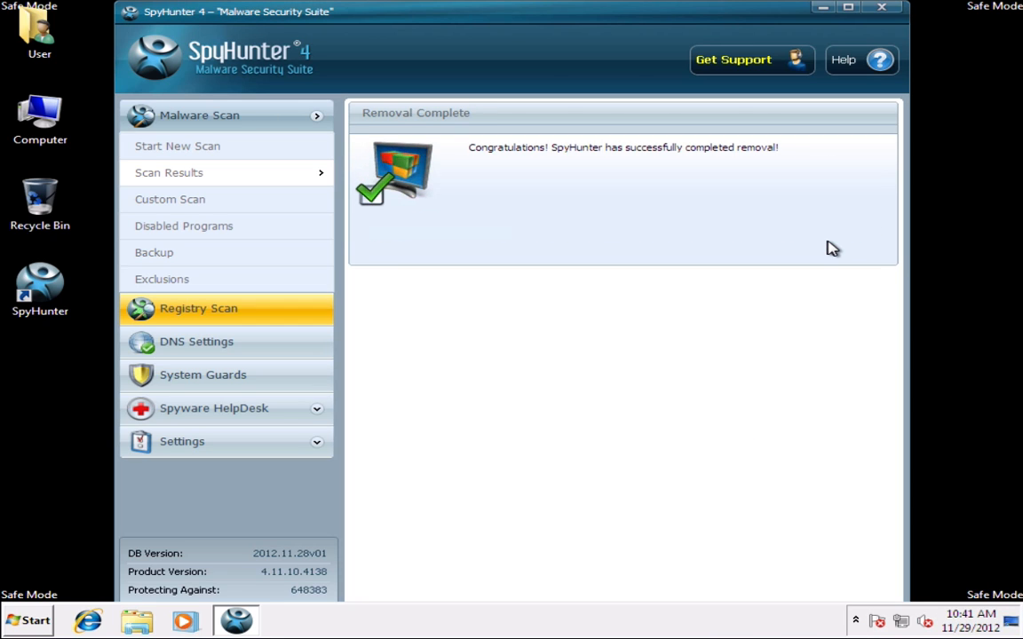